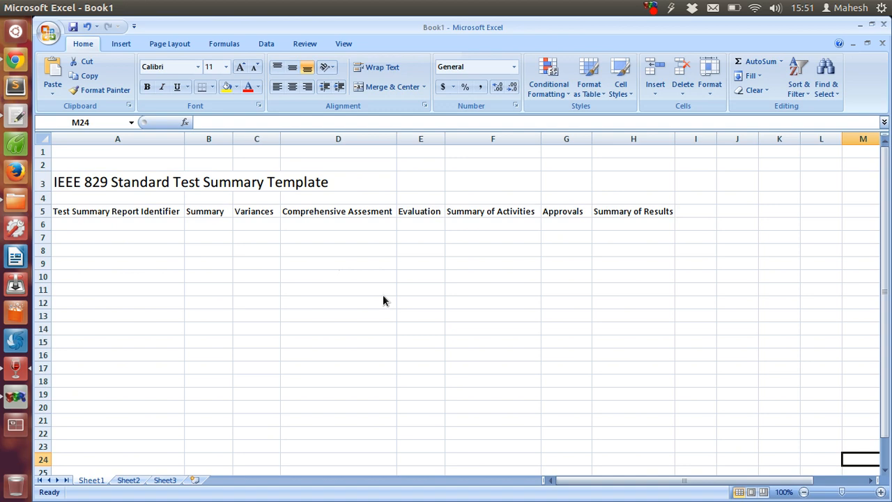
mouse_move(404, 212)
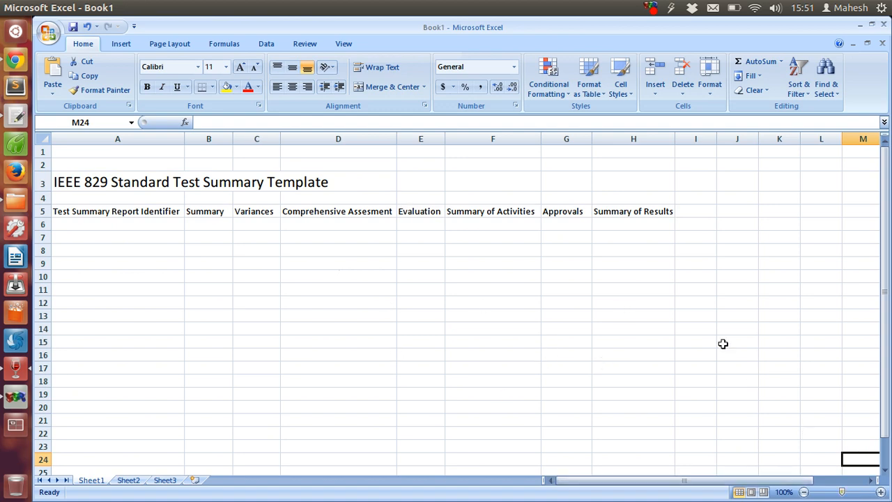
mouse_move(563, 304)
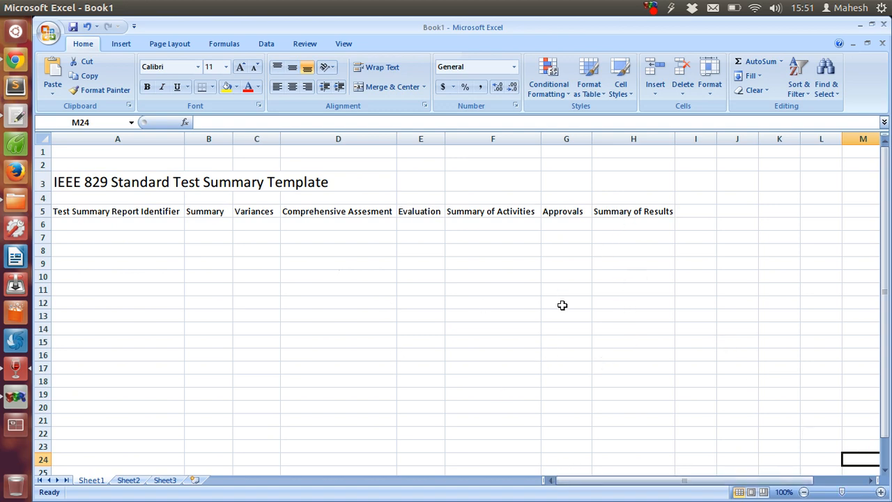
mouse_move(563, 310)
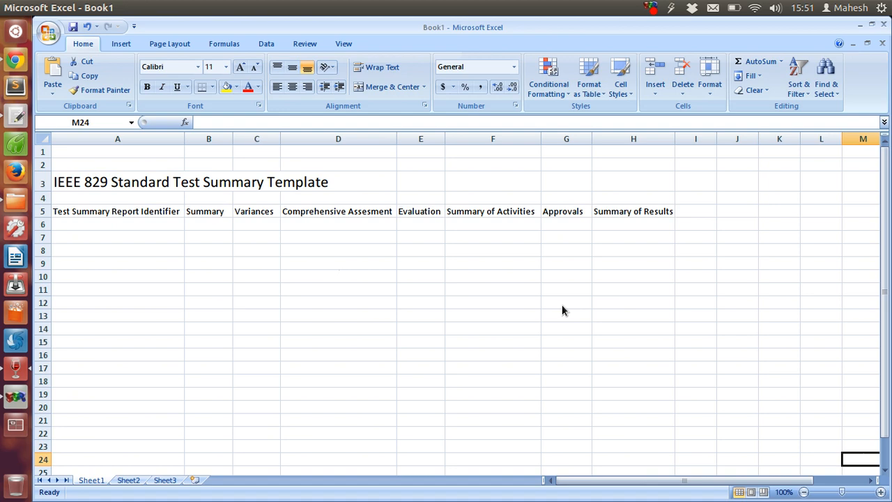
mouse_move(586, 319)
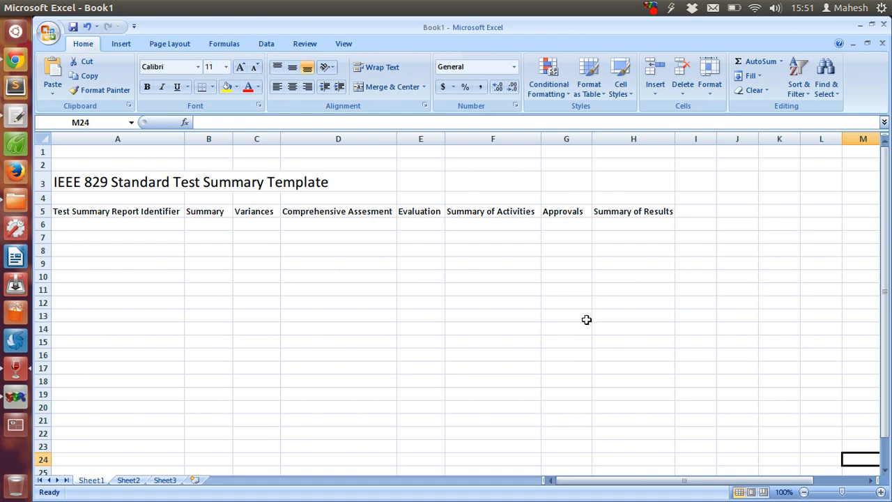
mouse_move(649, 258)
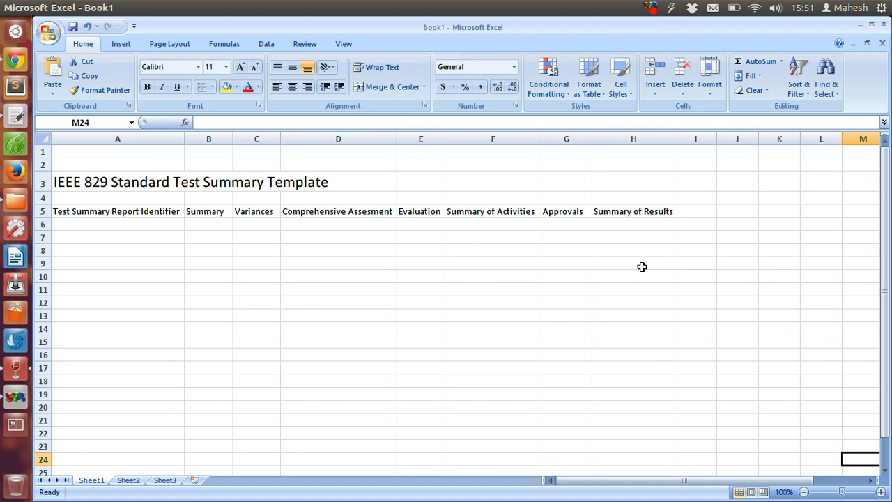
mouse_move(643, 272)
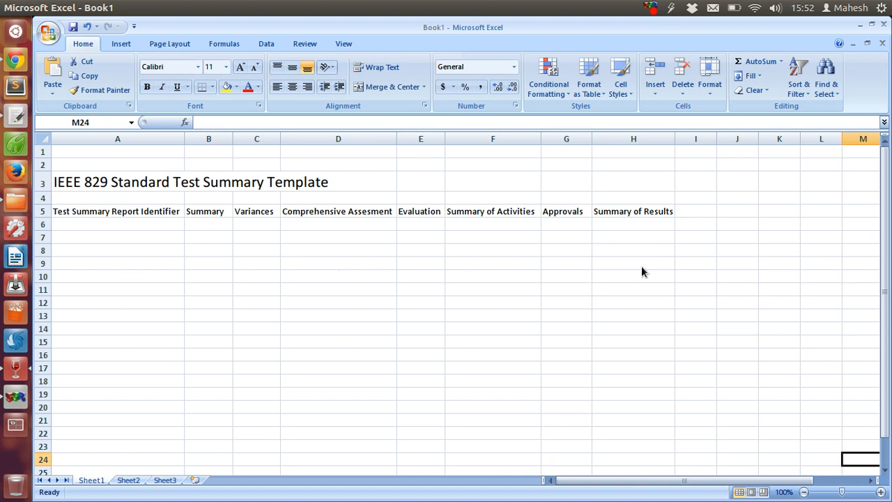
mouse_move(434, 305)
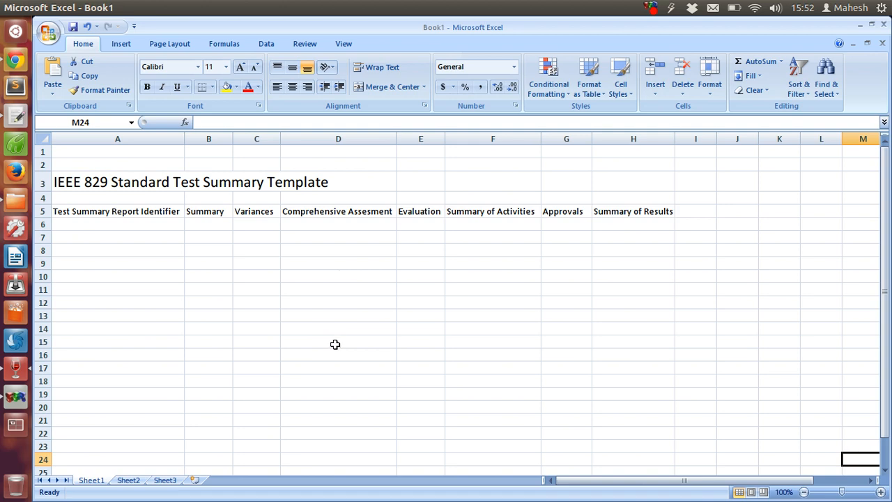
mouse_move(377, 357)
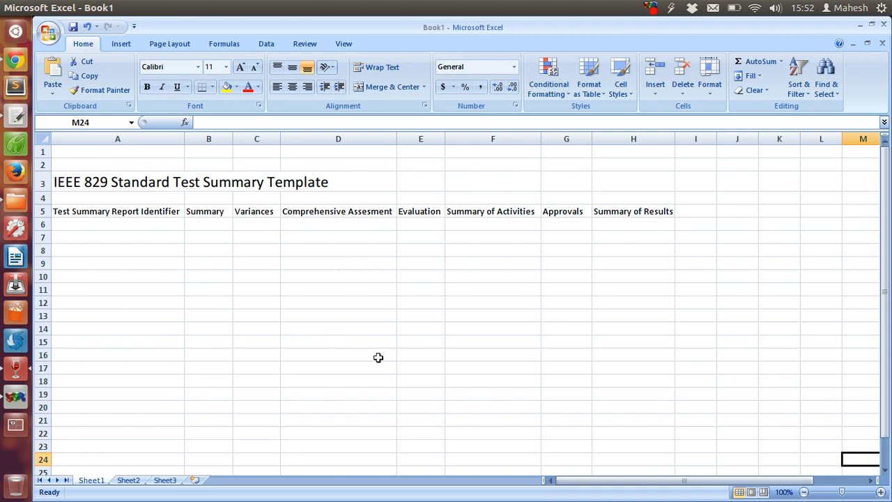
mouse_move(307, 311)
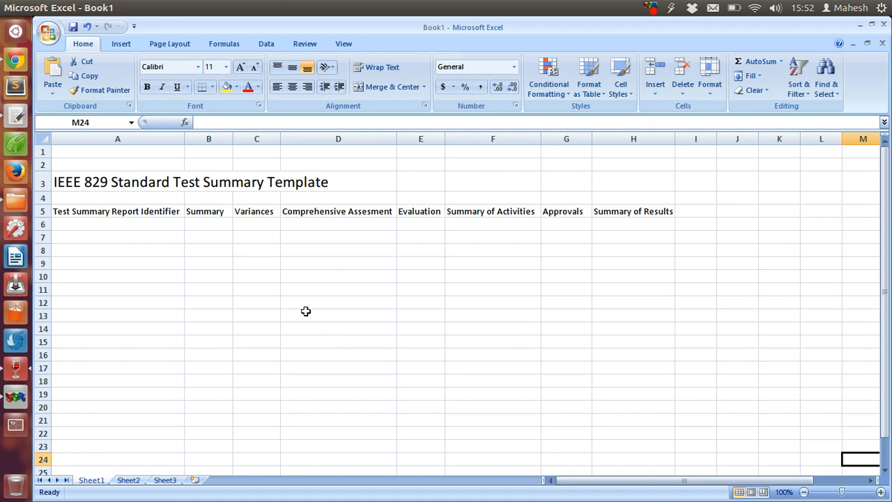
mouse_move(322, 250)
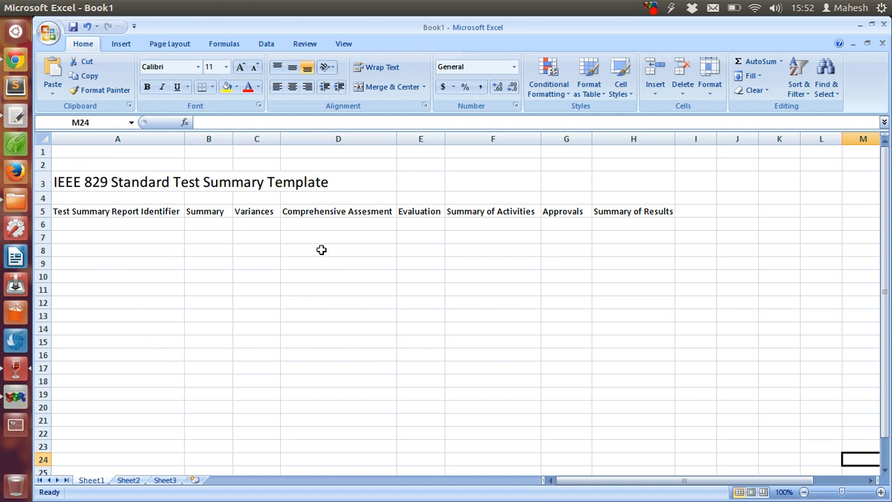
mouse_move(345, 234)
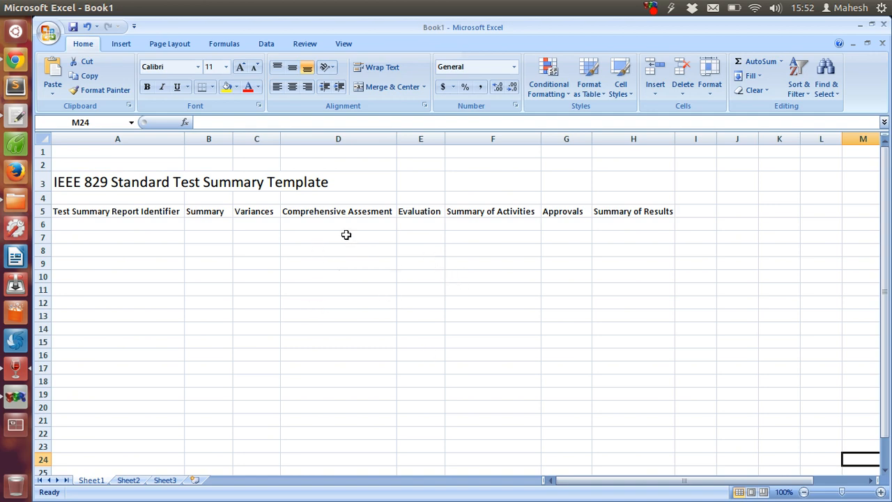
mouse_move(362, 308)
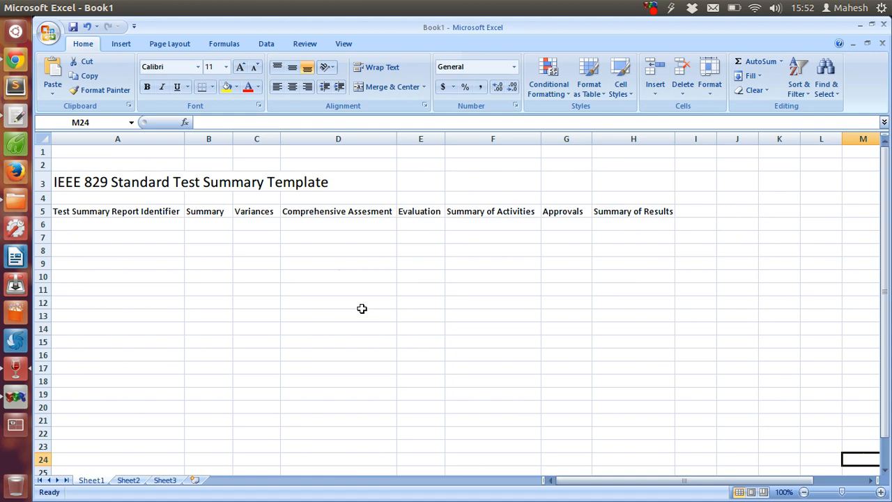
mouse_move(385, 295)
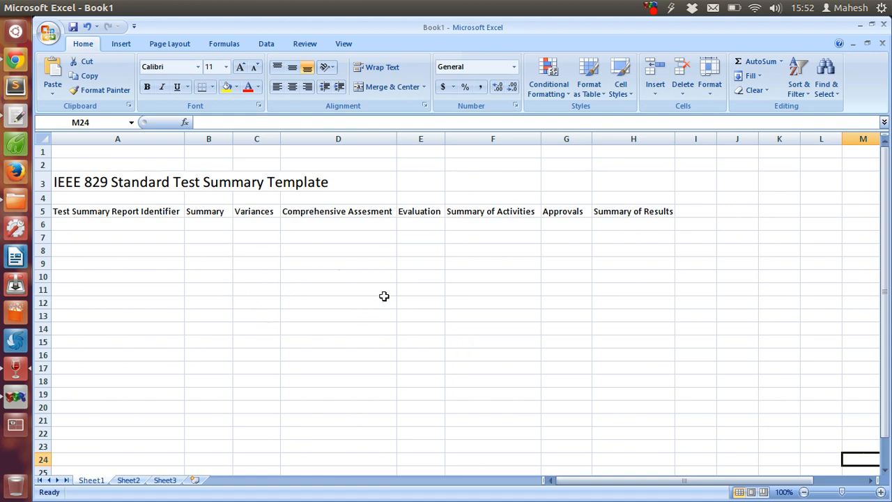
mouse_move(351, 350)
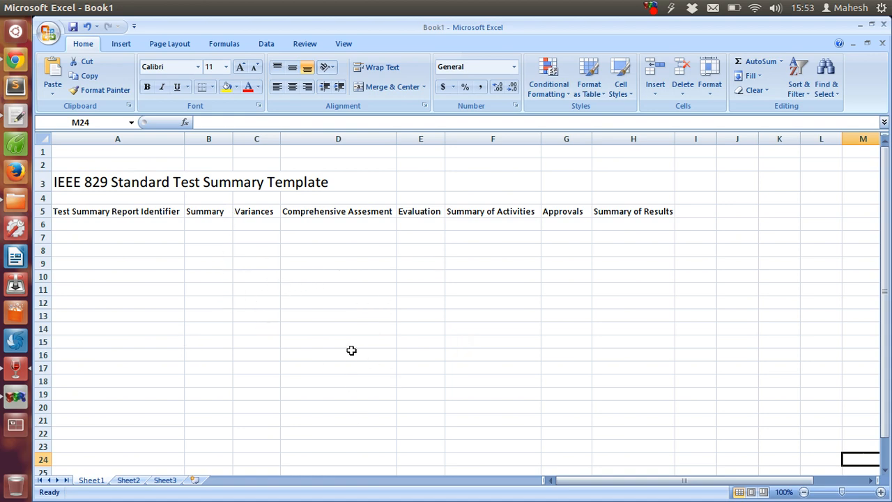
mouse_move(353, 355)
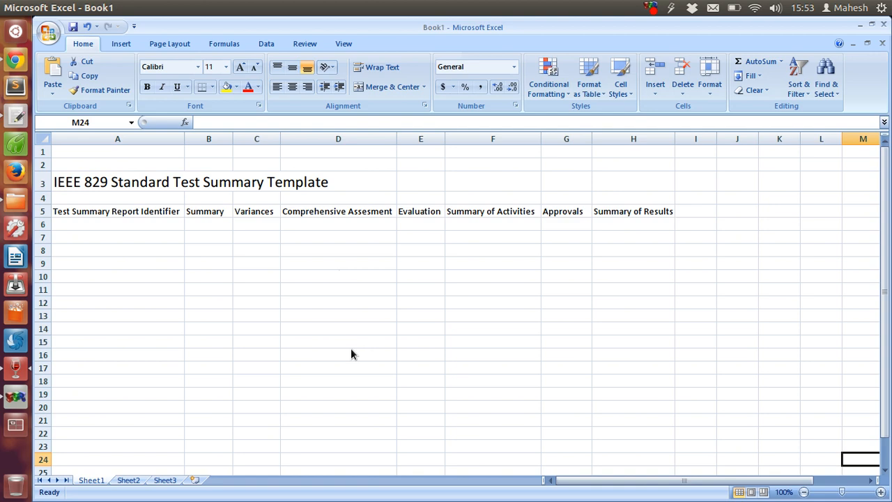
mouse_move(415, 339)
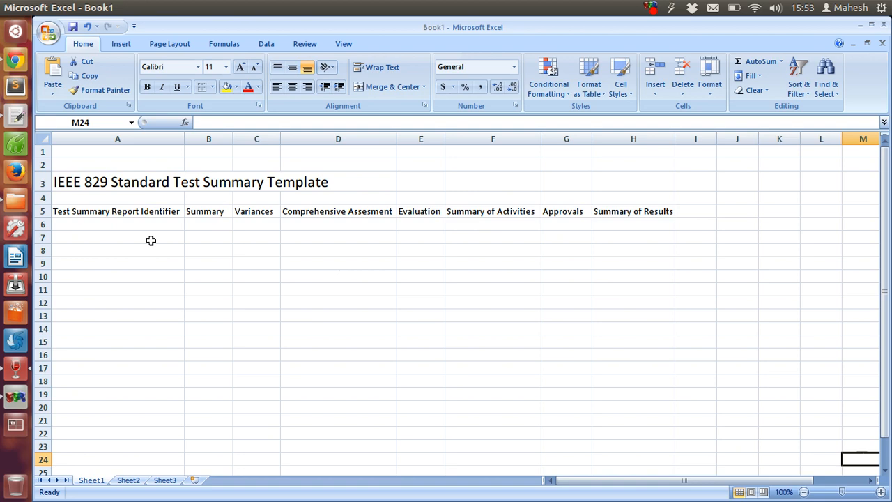
mouse_move(630, 237)
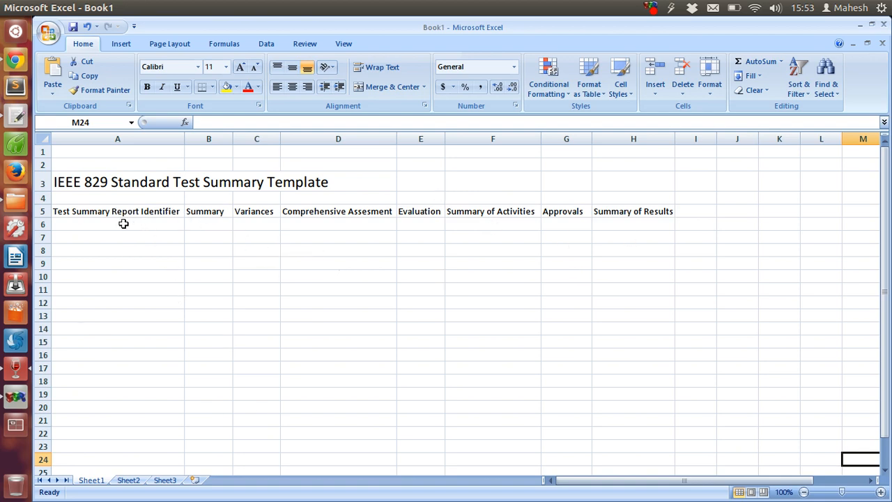
mouse_move(652, 291)
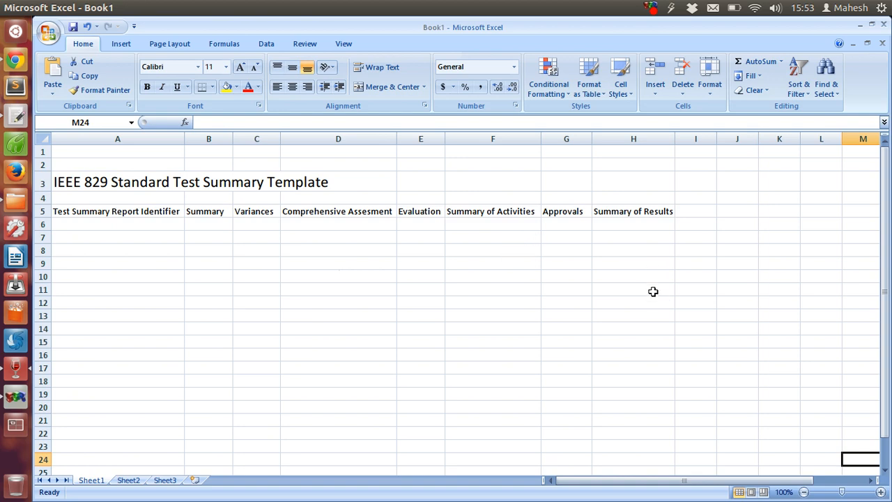
mouse_move(650, 312)
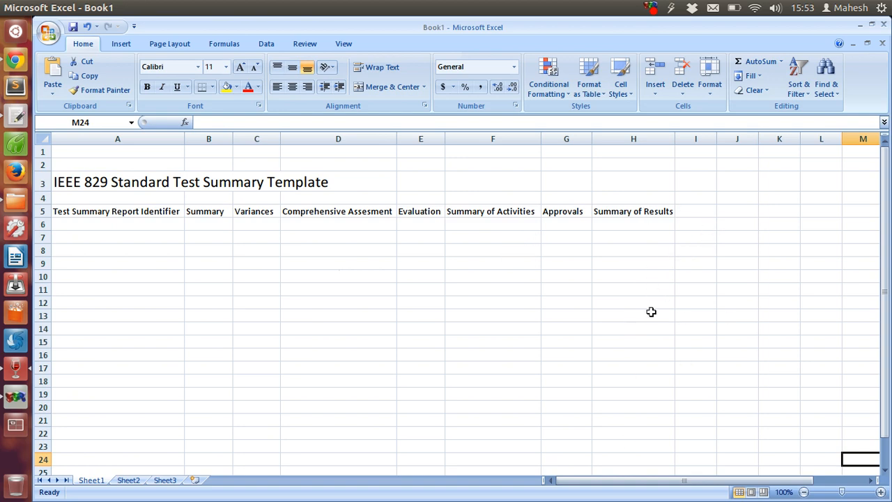
mouse_move(501, 404)
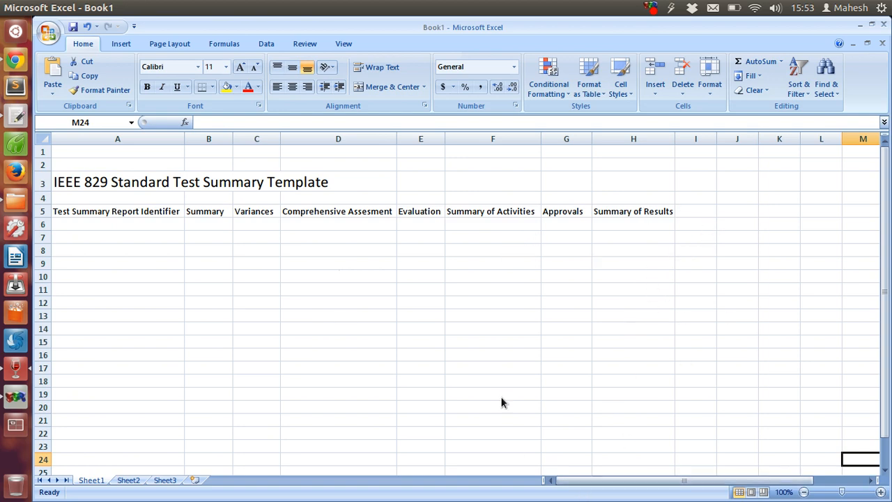
mouse_move(669, 220)
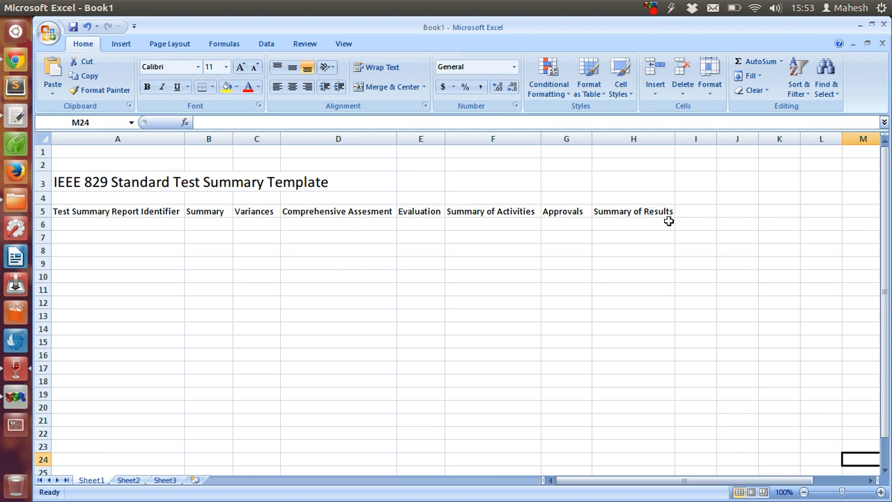
mouse_move(702, 212)
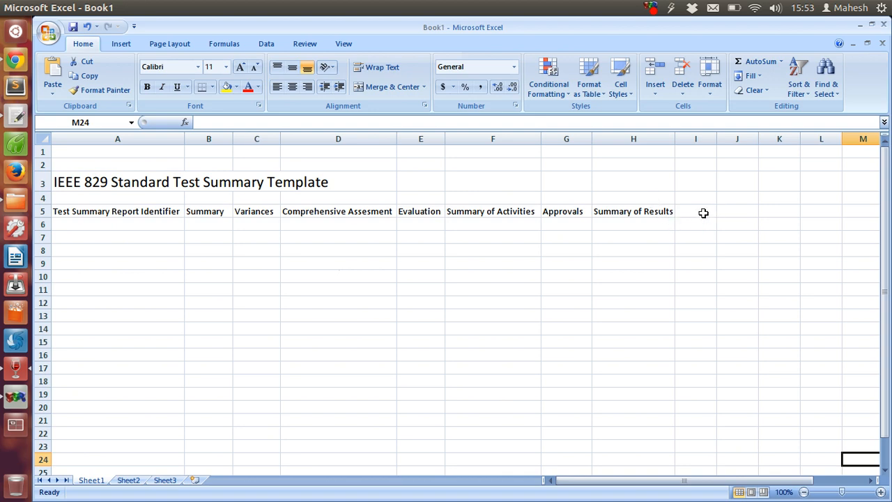
mouse_move(708, 226)
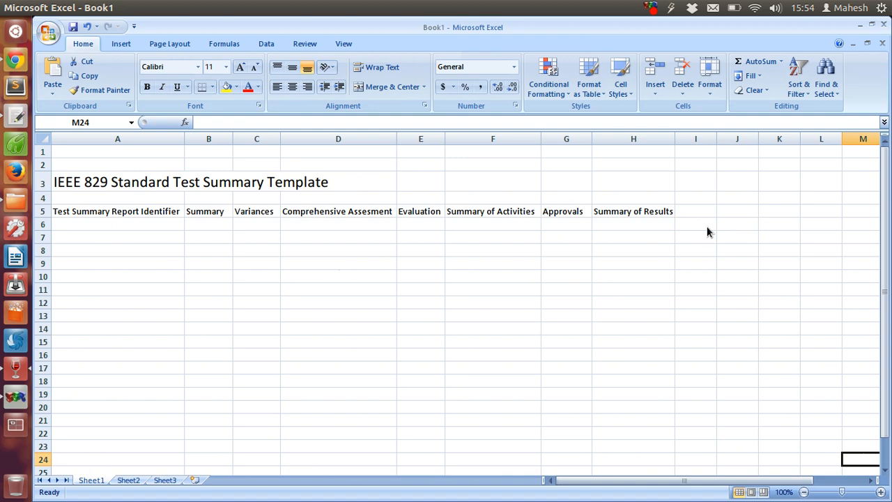
mouse_move(369, 237)
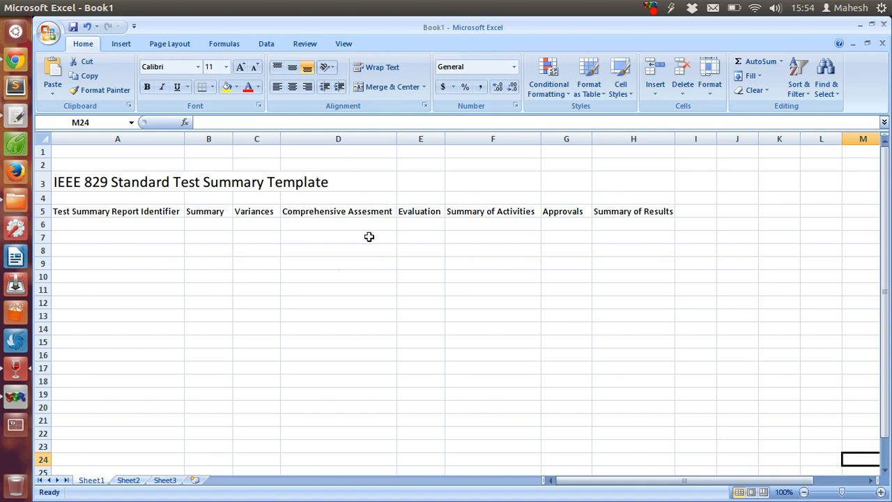
mouse_move(376, 287)
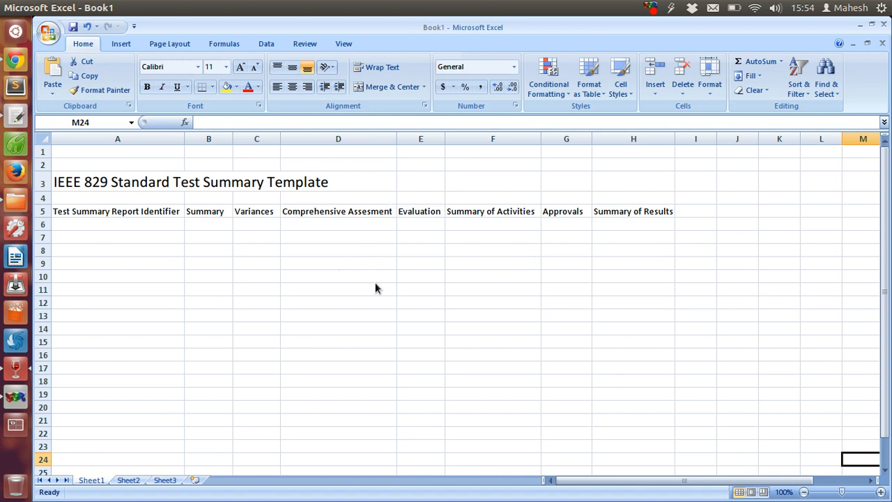